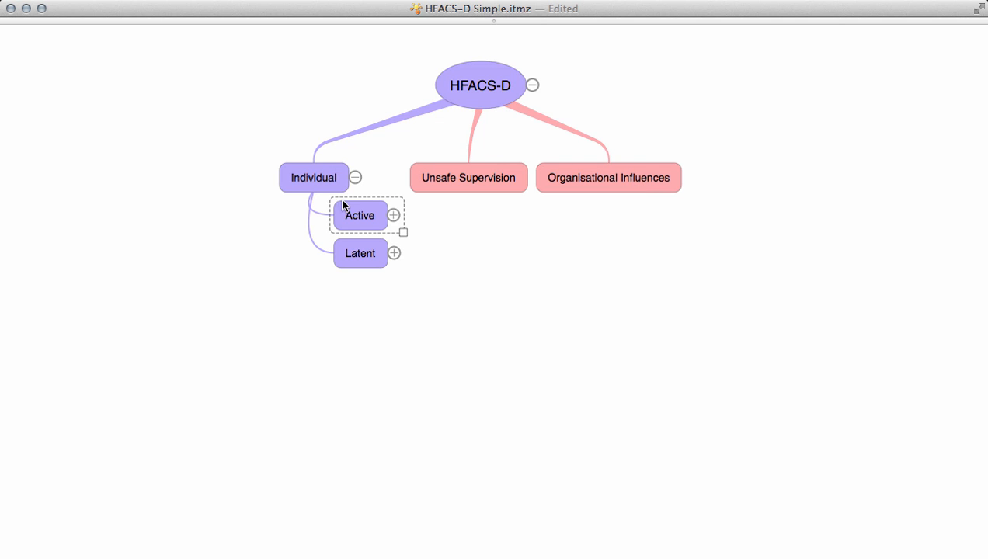
mouse_move(453, 174)
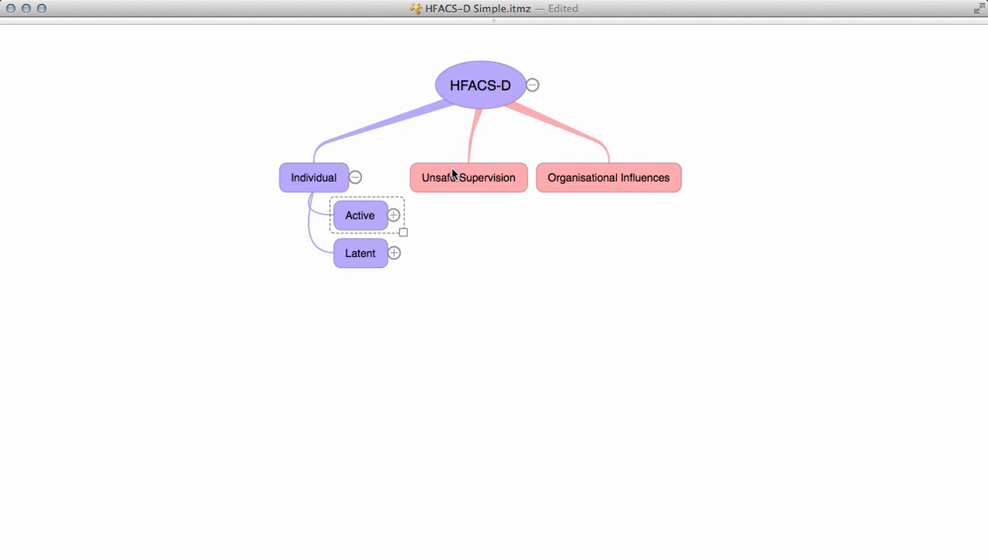
mouse_move(473, 163)
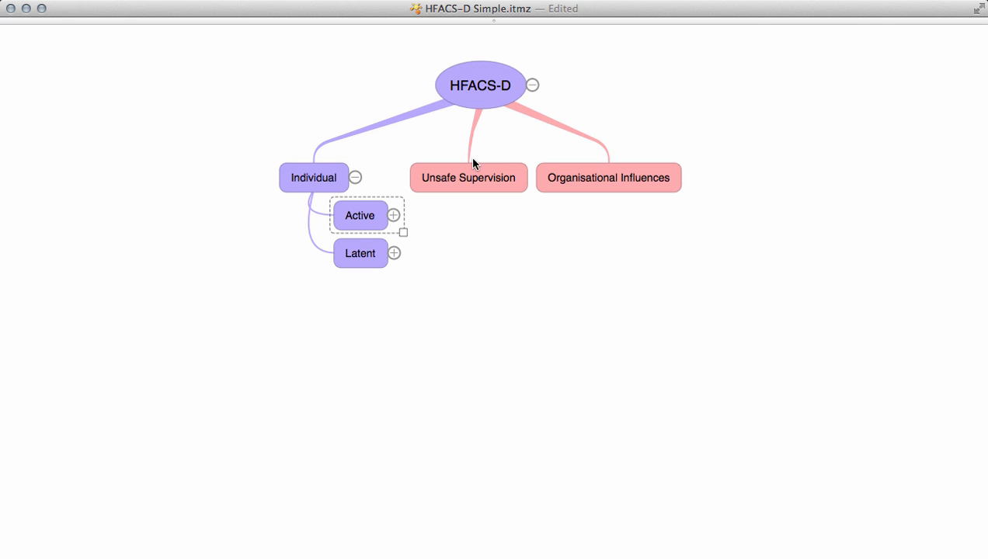
mouse_move(650, 171)
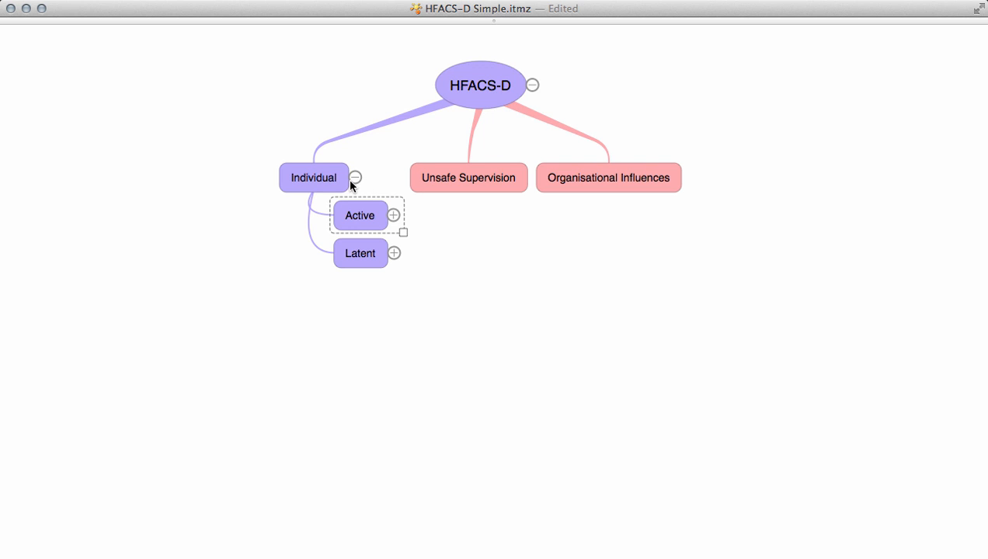
mouse_move(347, 255)
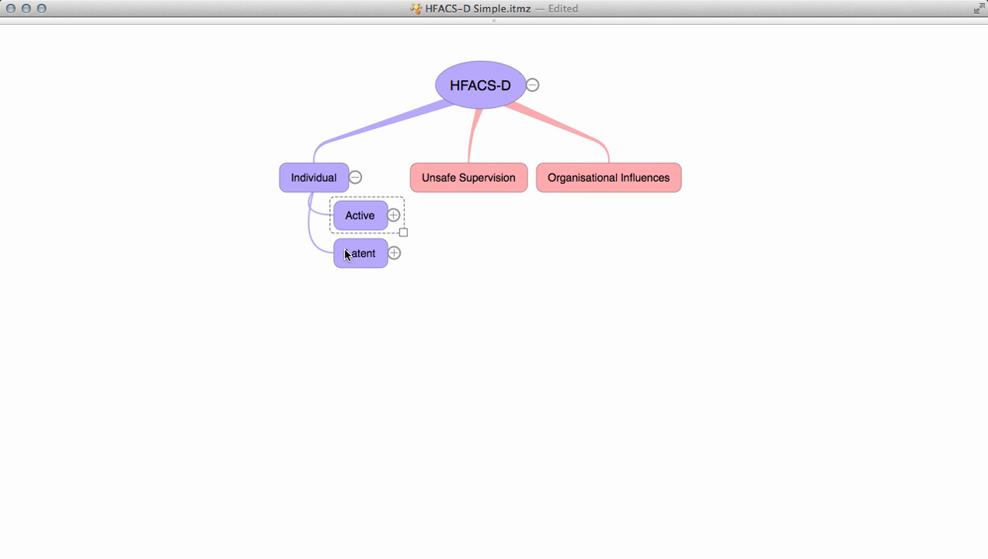
Expand Active, then Errors, revealing Perception, Decision, Skill-based and Rule-based Errors.
click(361, 251)
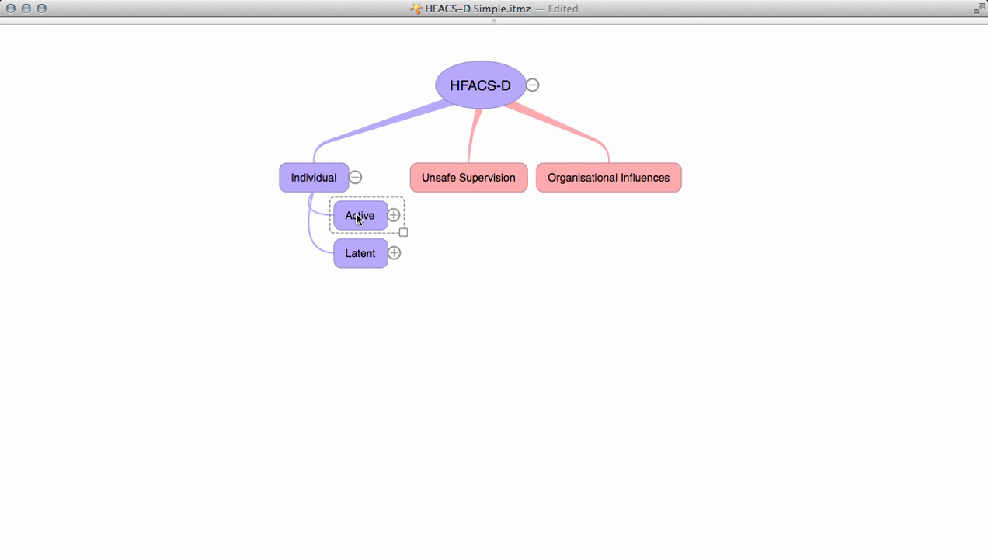
mouse_move(398, 220)
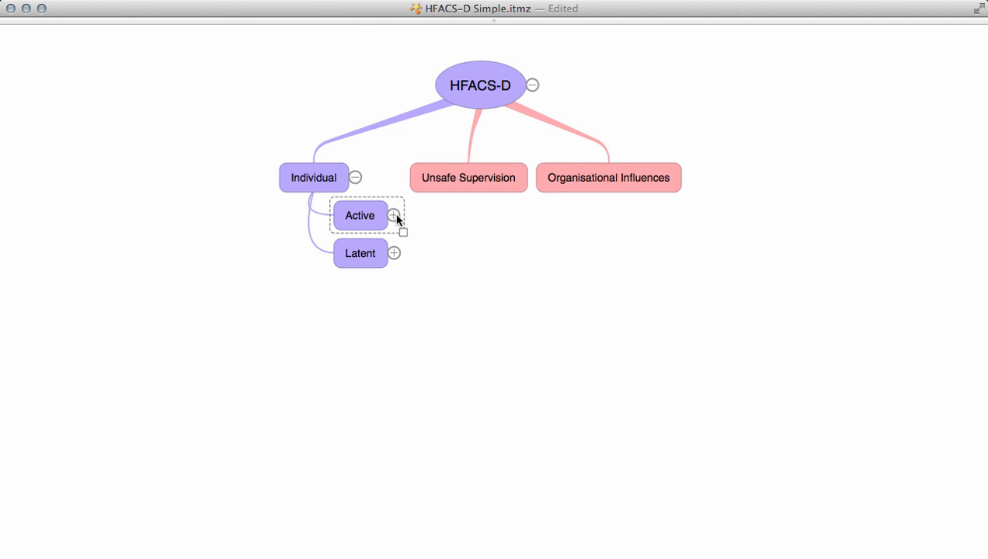
click(395, 216)
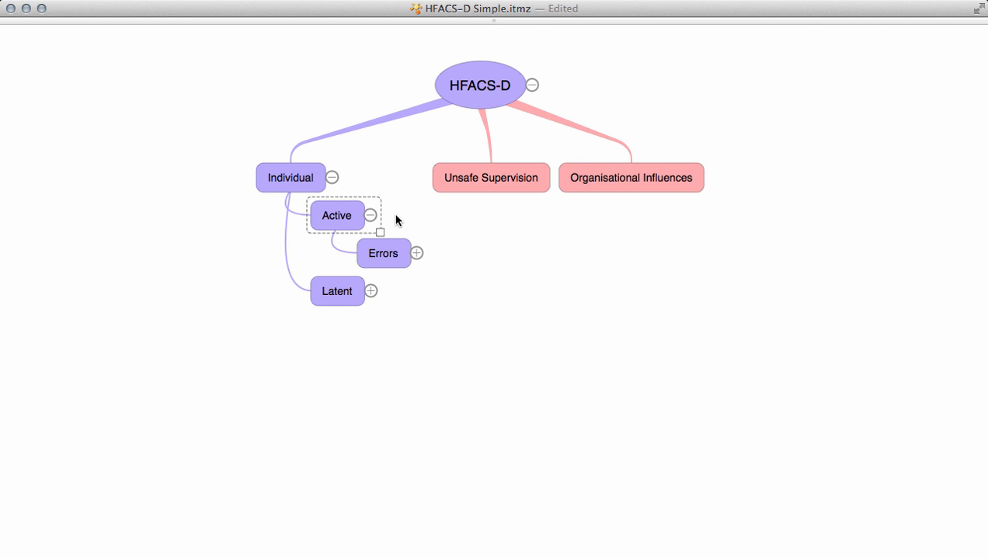
click(416, 253)
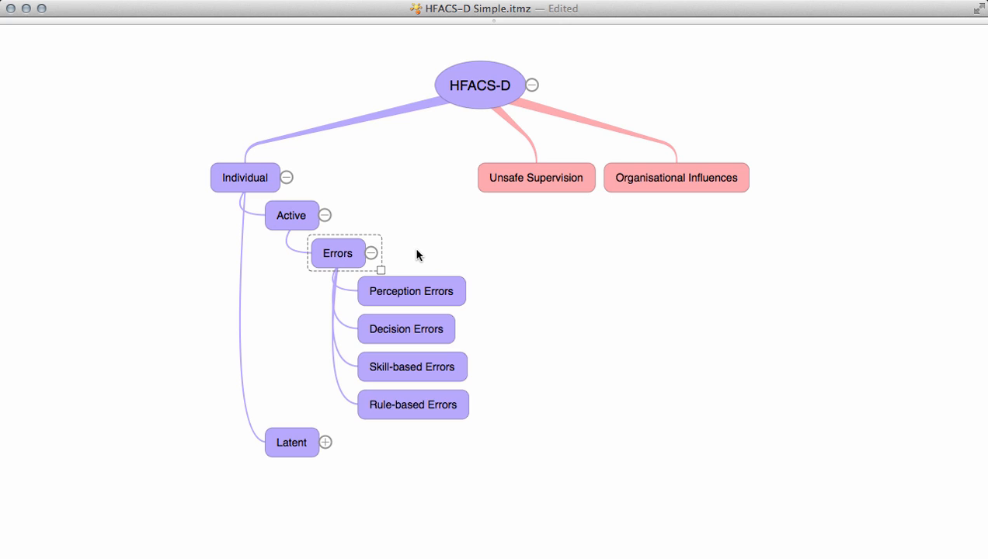
mouse_move(397, 257)
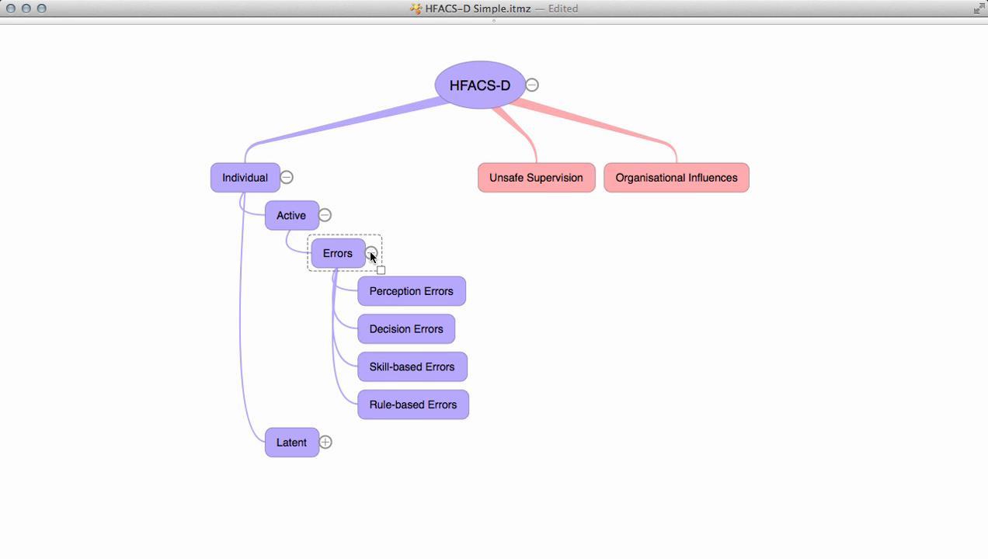
Fold Errors and expand Latent into Condition of Divers, Personnel Factors, Personal Readiness and Environmental Factors with subfactors.
click(372, 253)
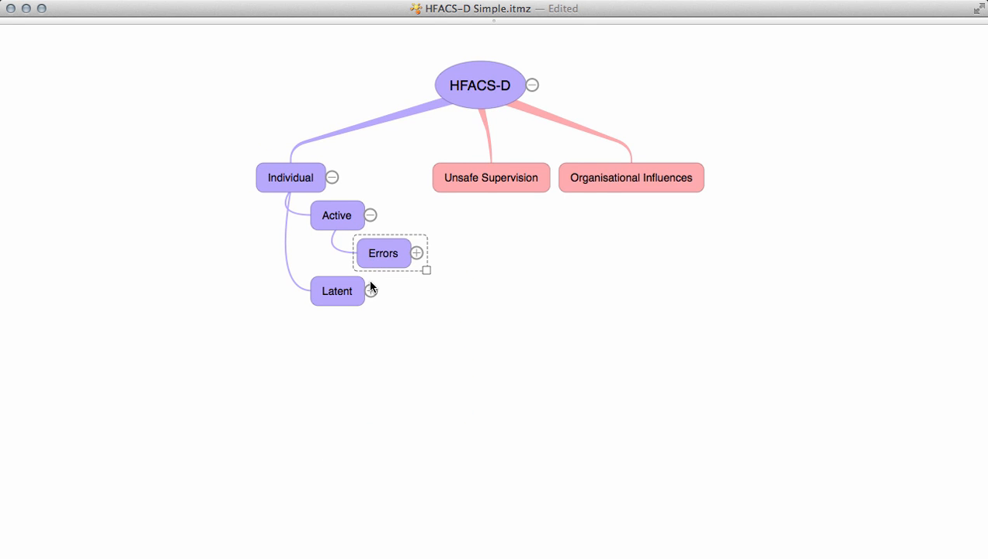
click(372, 292)
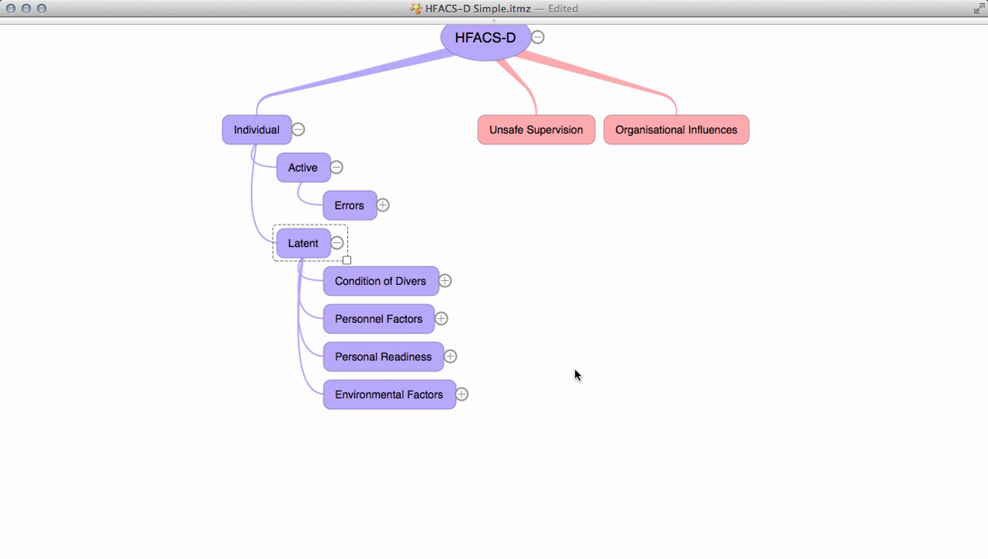
mouse_move(549, 362)
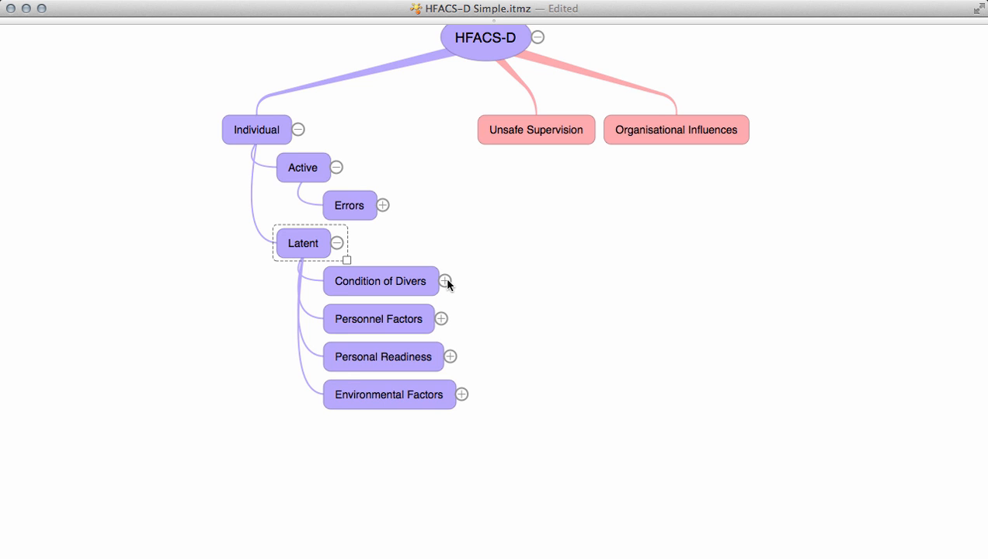
click(447, 281)
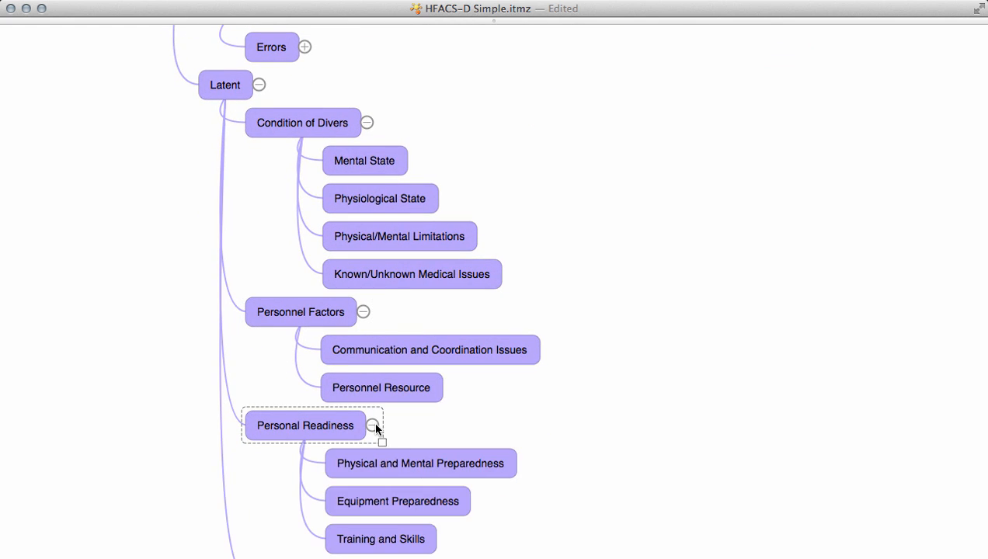
Collapse the subfactors under Latent's groups and re-expand Errors to show its four error types.
scroll(down, 3)
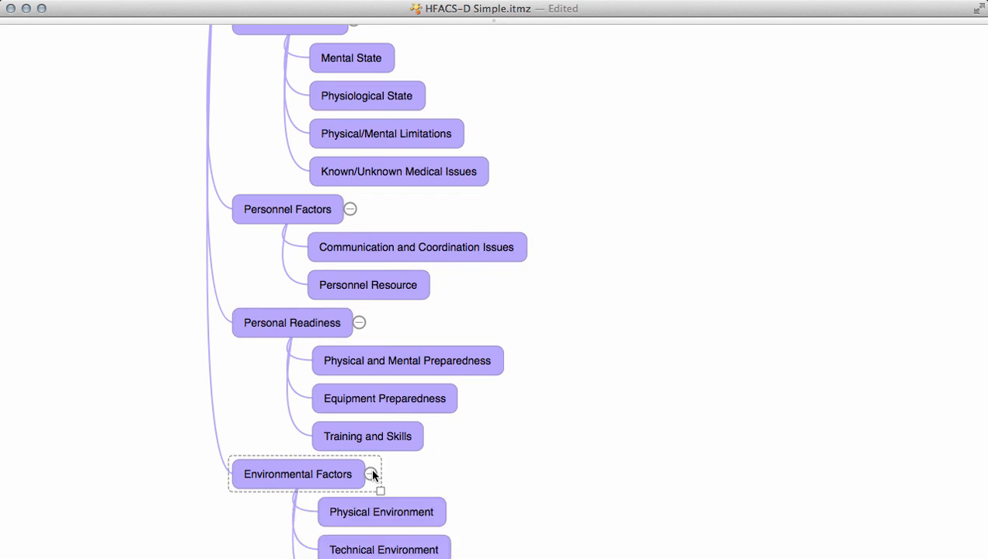
scroll(down, 3)
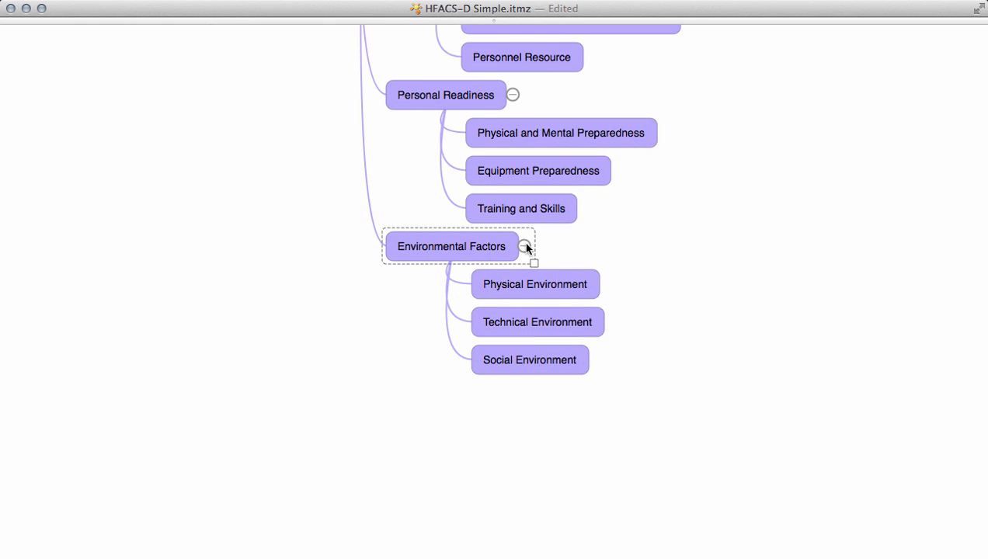
click(525, 245)
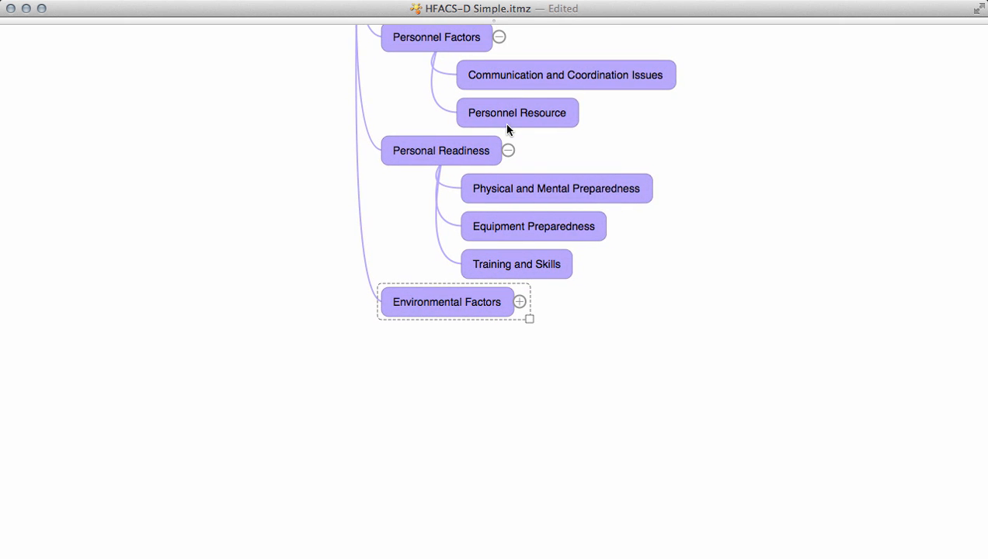
click(507, 149)
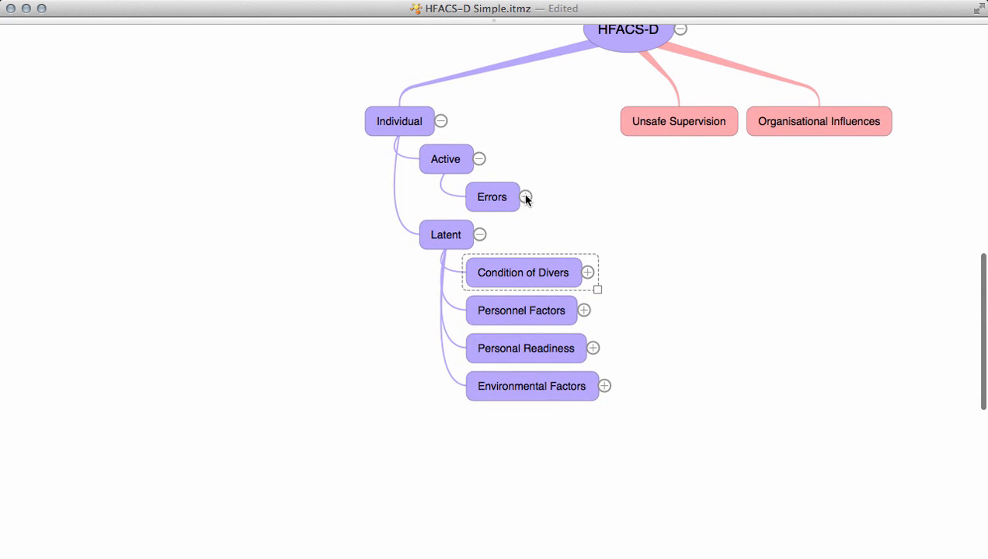
click(524, 196)
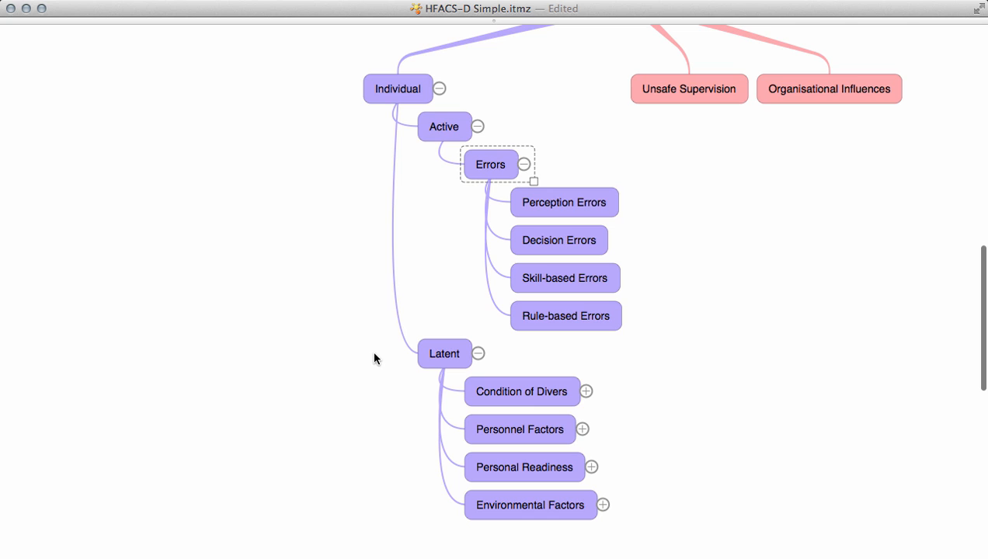